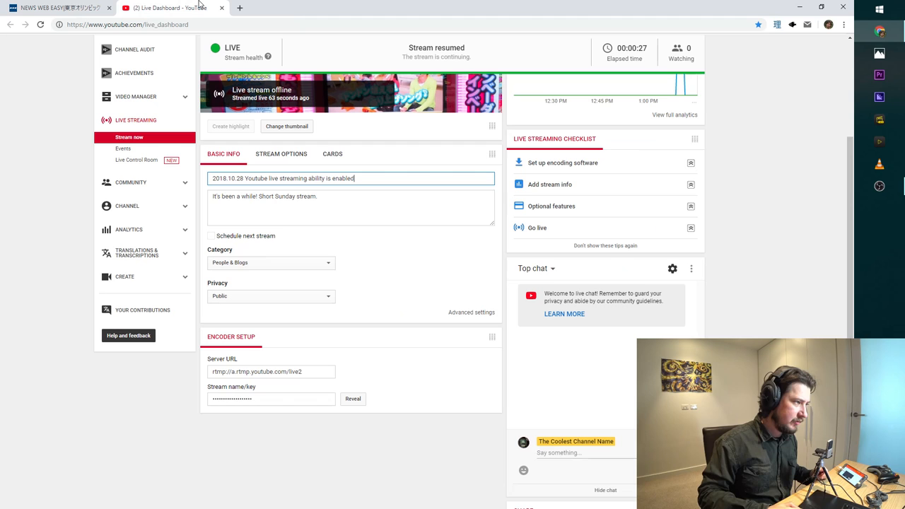
# Switch back to the NEWS WEB EASY browser tab showing the Tokyo Olympic workers' article
pyautogui.click(59, 8)
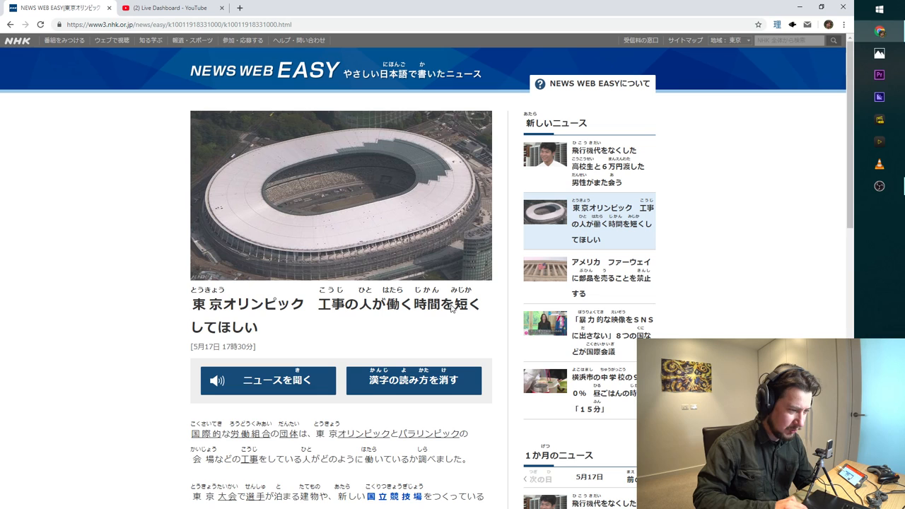
pyautogui.moveTo(141, 314)
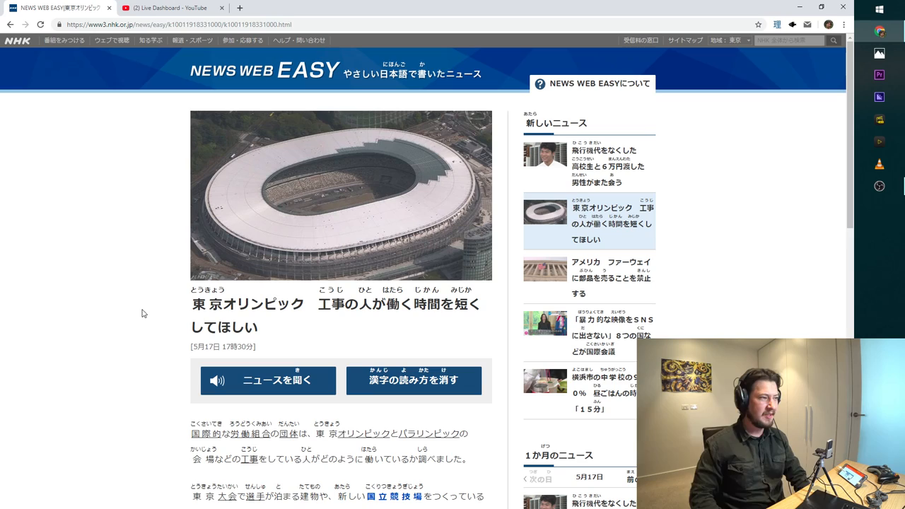
# Scroll down until the Olympic stadium workers' headline and first paragraphs are in view
pyautogui.scroll(-3)
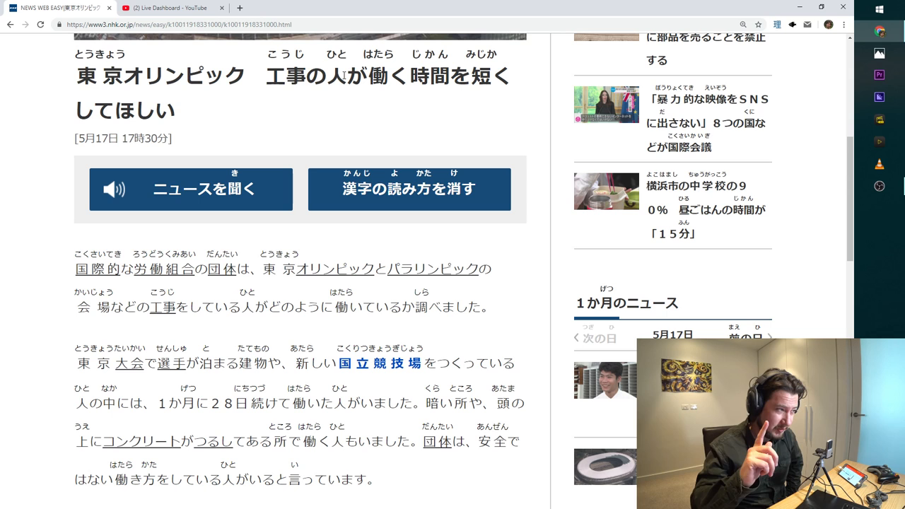
pyautogui.scroll(-3)
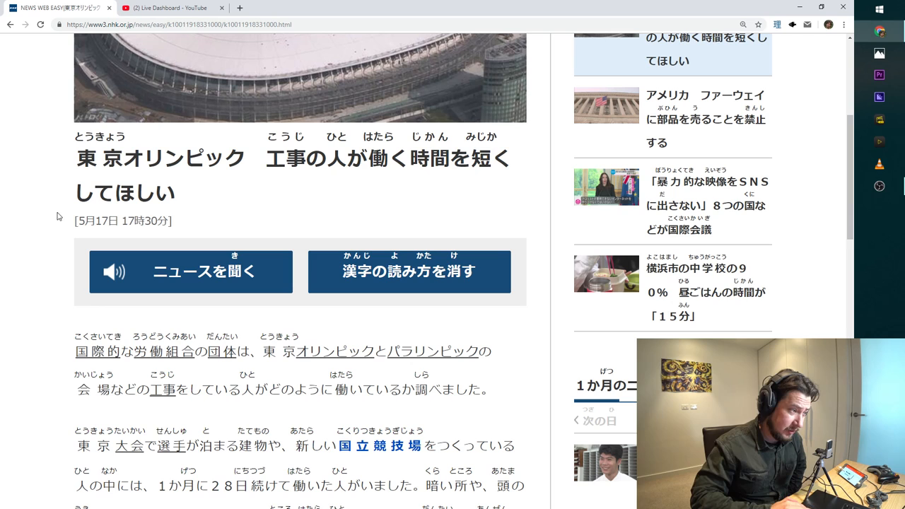
pyautogui.moveTo(493, 209)
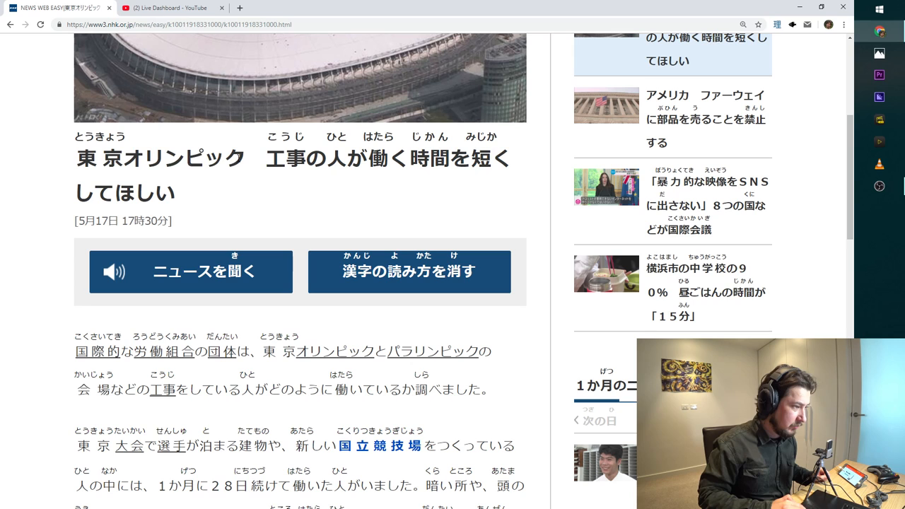
# Select the word 東京オリンピック in the article headline for lookup
pyautogui.doubleClick(184, 158)
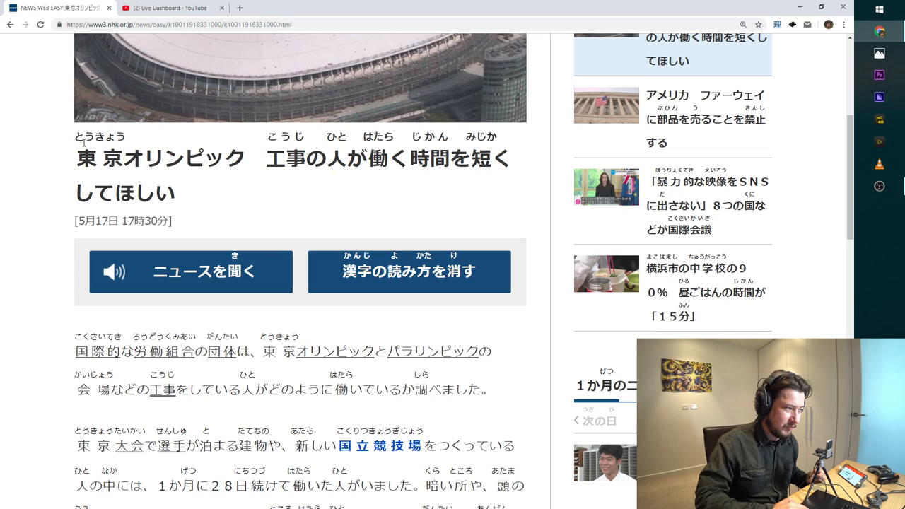
pyautogui.moveTo(274, 184)
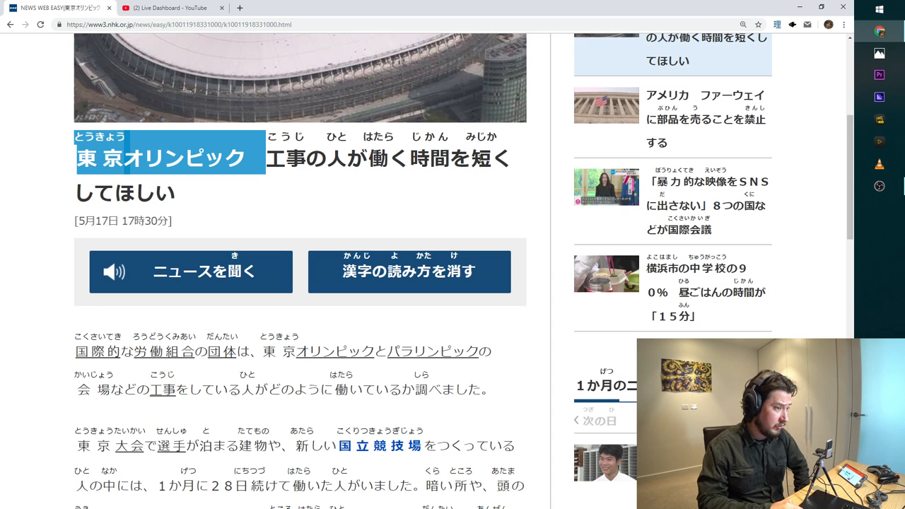
# Scroll to the first paragraph and show the dictionary popup for 労働組合 (labor union)
pyautogui.scroll(-3)
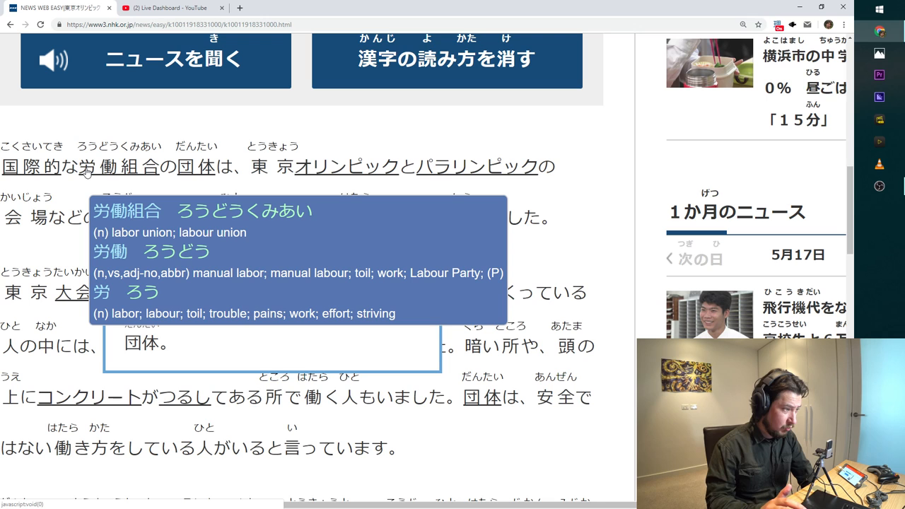
pyautogui.moveTo(457, 121)
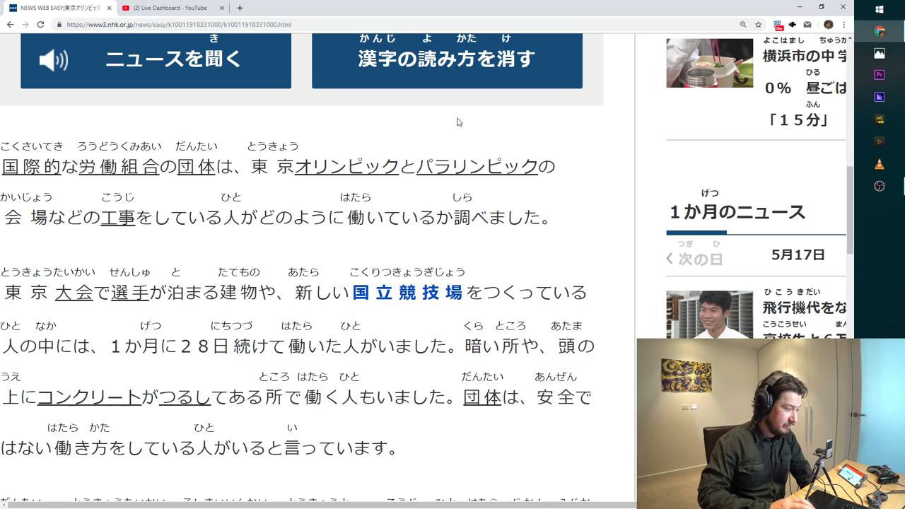
pyautogui.moveTo(436, 122)
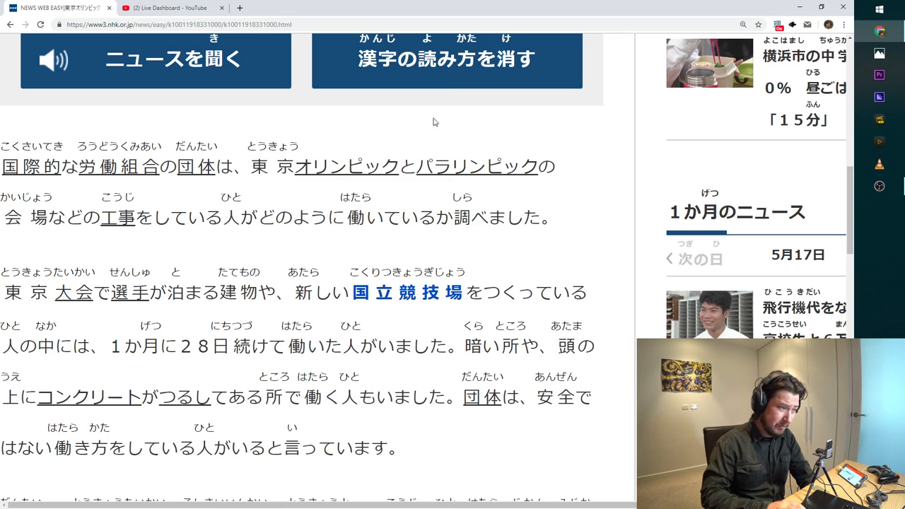
pyautogui.moveTo(393, 114)
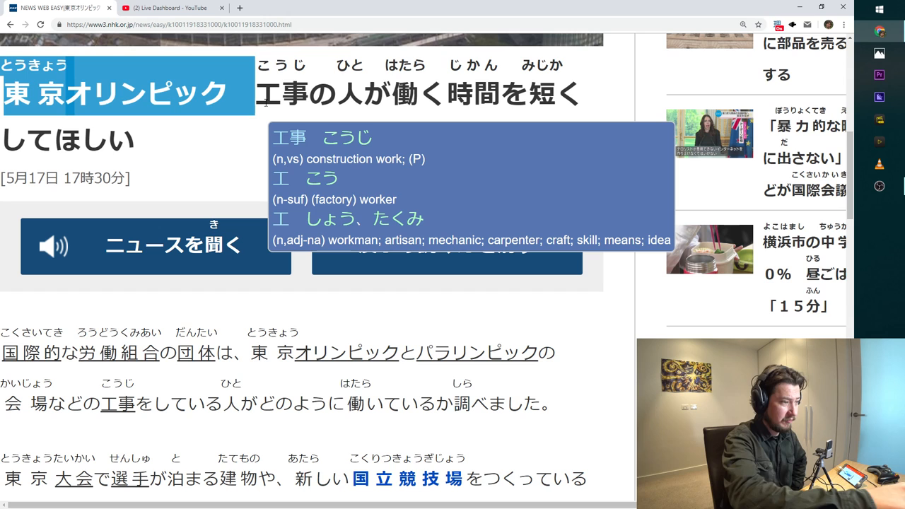
# Scroll to the opening paragraph and look up どのように (どの様 / how) with the hover dictionary
pyautogui.scroll(-3)
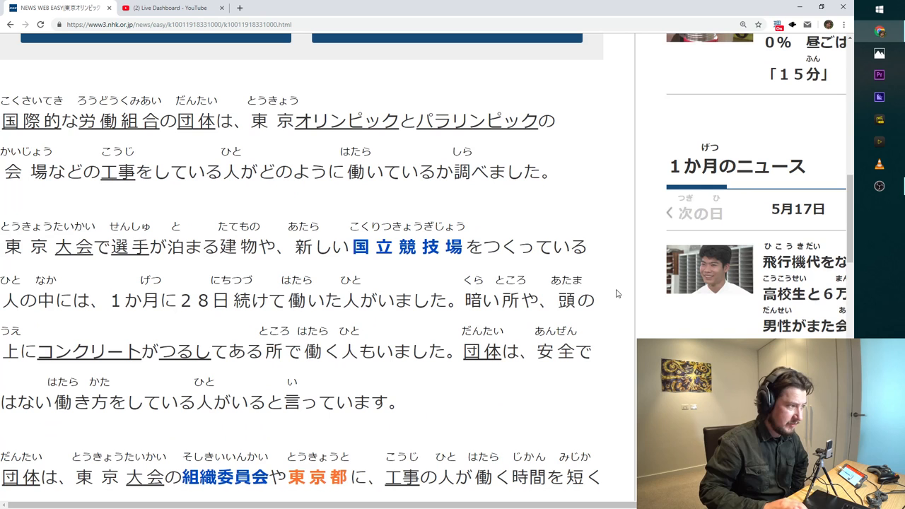
pyautogui.click(119, 172)
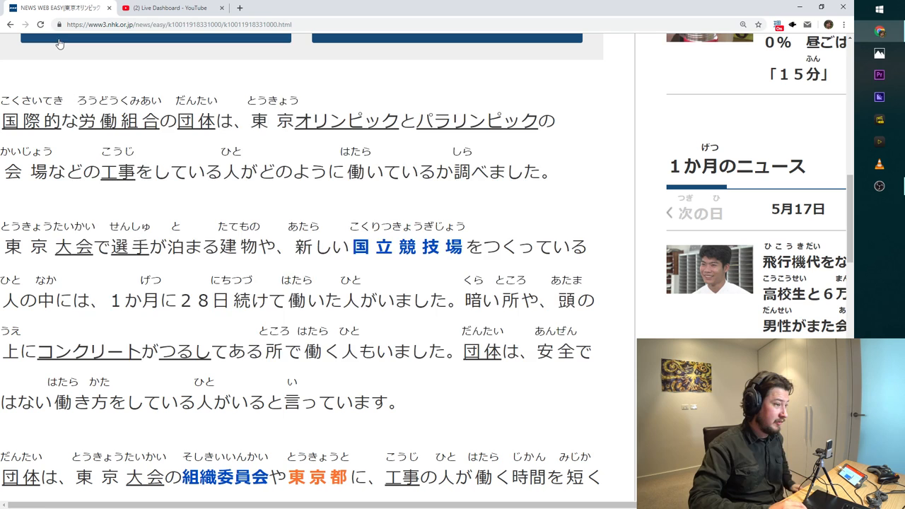
pyautogui.moveTo(505, 87)
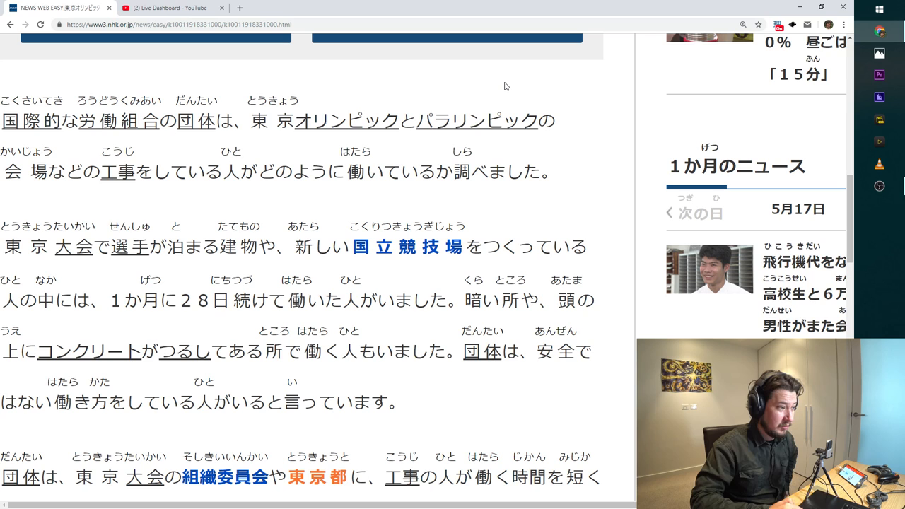
pyautogui.moveTo(80, 205)
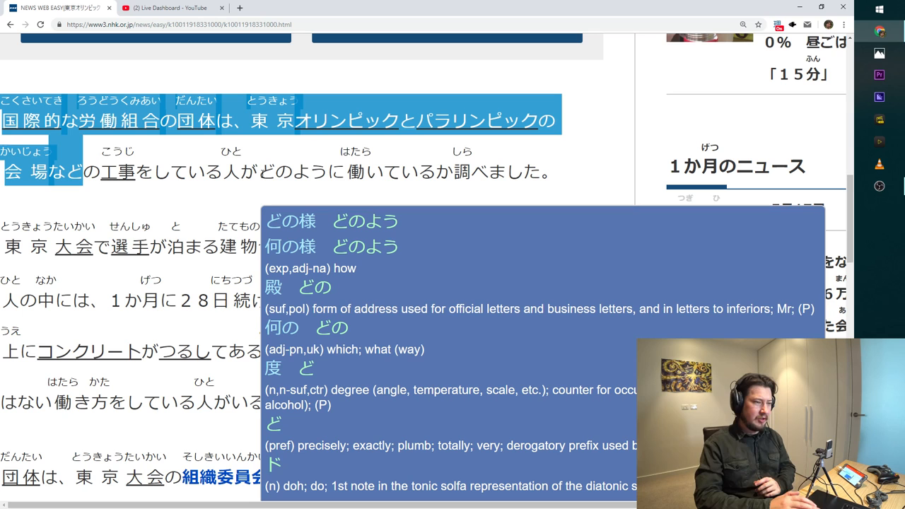
# Scroll down to the paragraph beginning 東京大会で選手が泊まる建物 about the athletes' lodgings
pyautogui.scroll(-3)
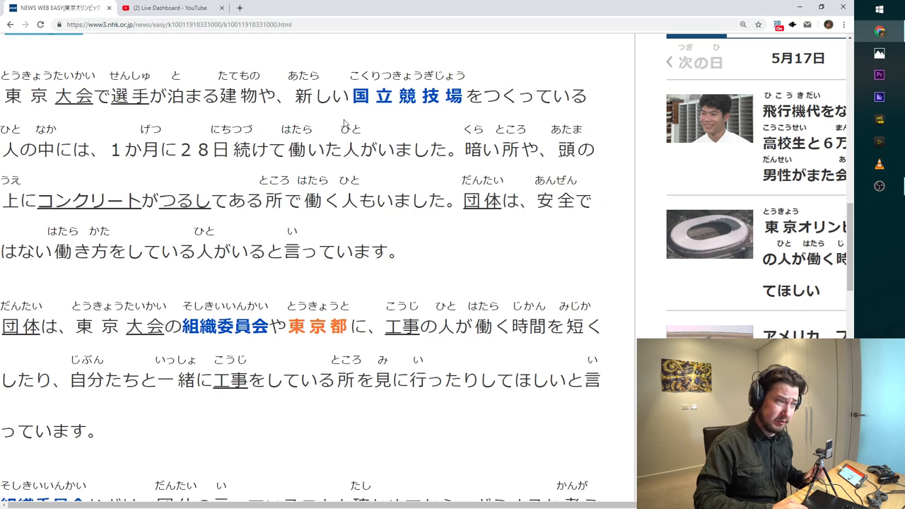
pyautogui.moveTo(397, 116)
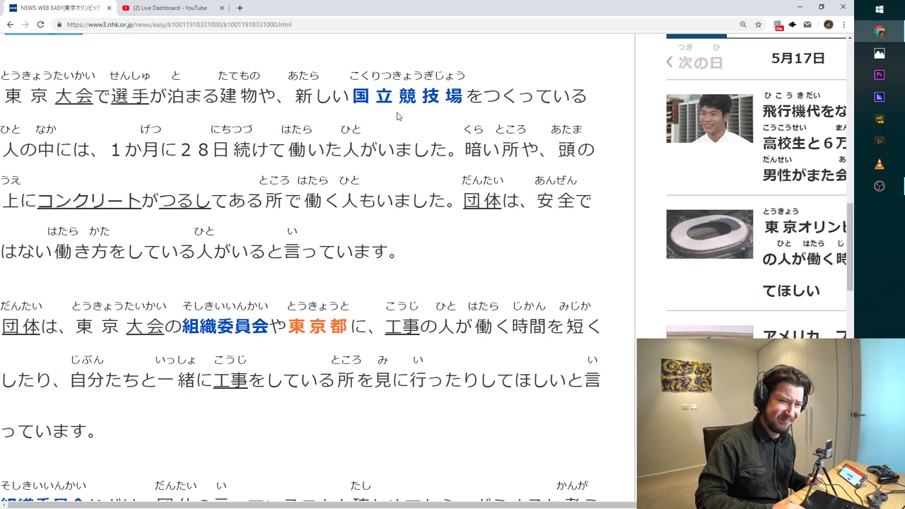
pyautogui.moveTo(424, 96)
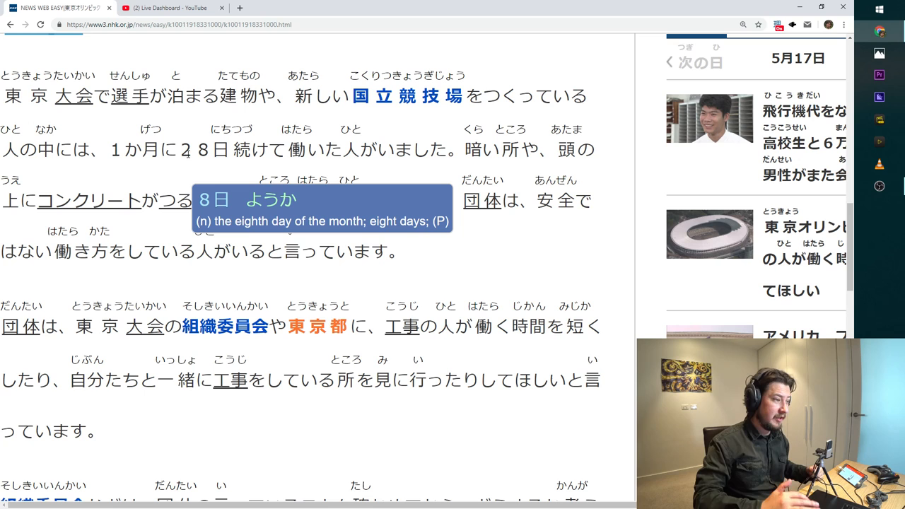
pyautogui.moveTo(482, 200)
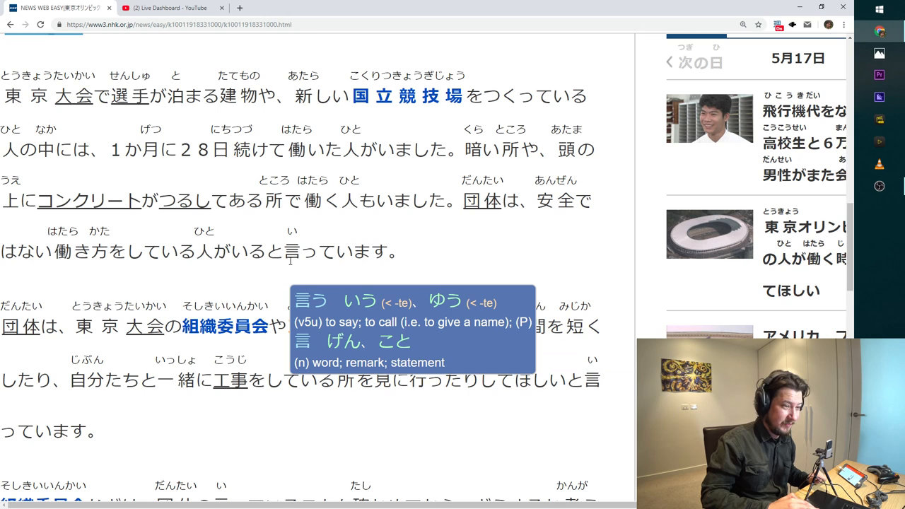
pyautogui.moveTo(542, 268)
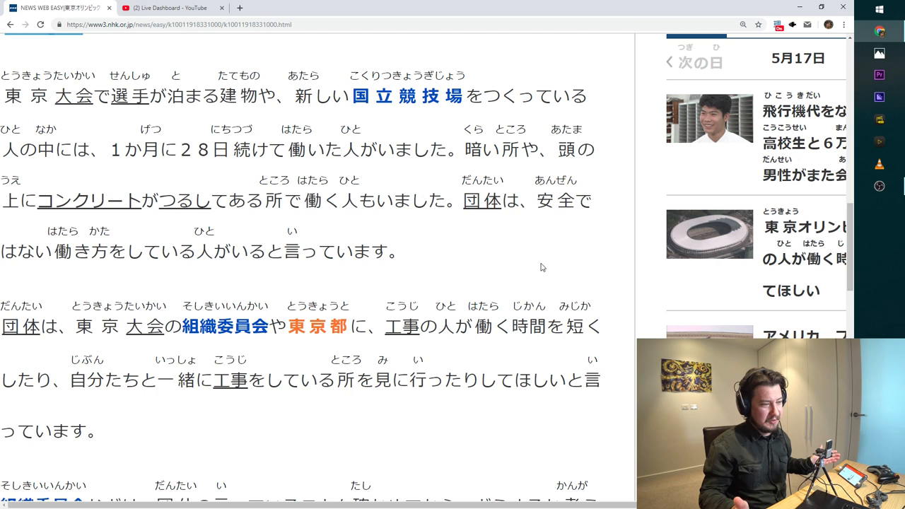
# Scroll to the end of the Olympics article, reaching the name color legend and share options
pyautogui.scroll(-3)
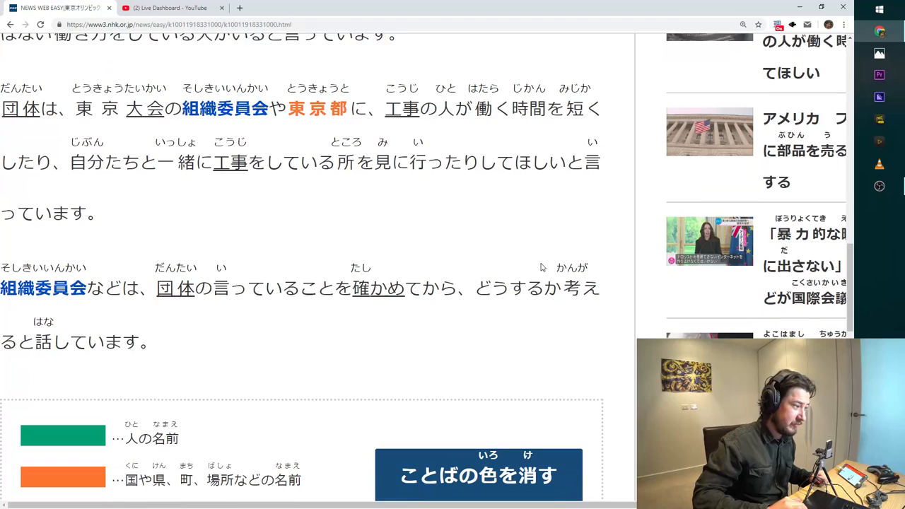
pyautogui.scroll(-3)
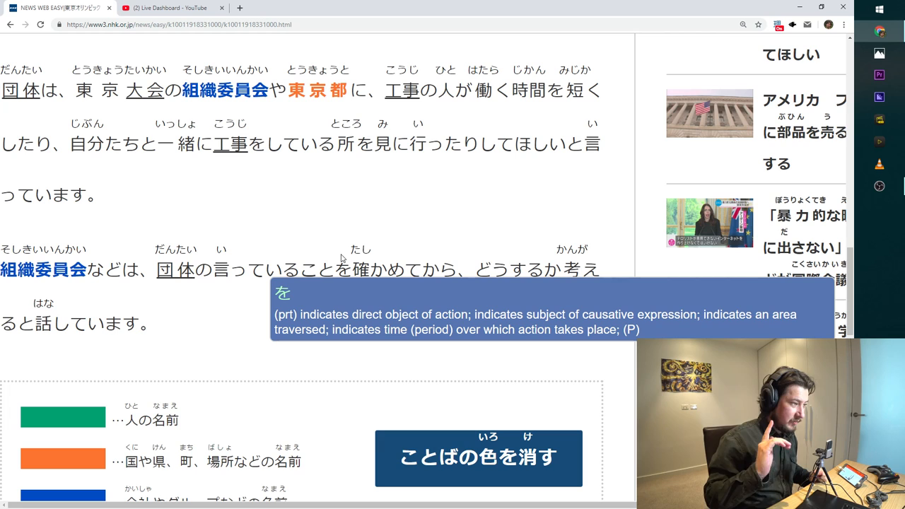
pyautogui.moveTo(167, 192)
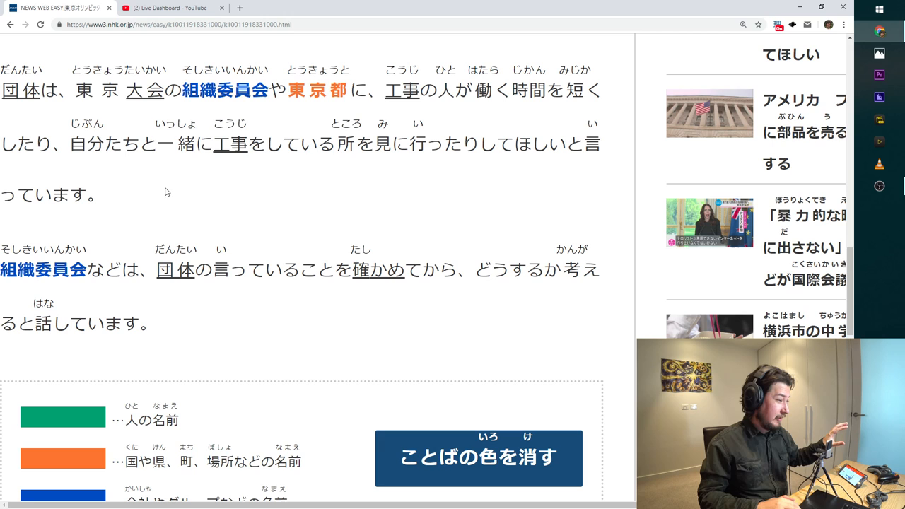
pyautogui.moveTo(588, 144)
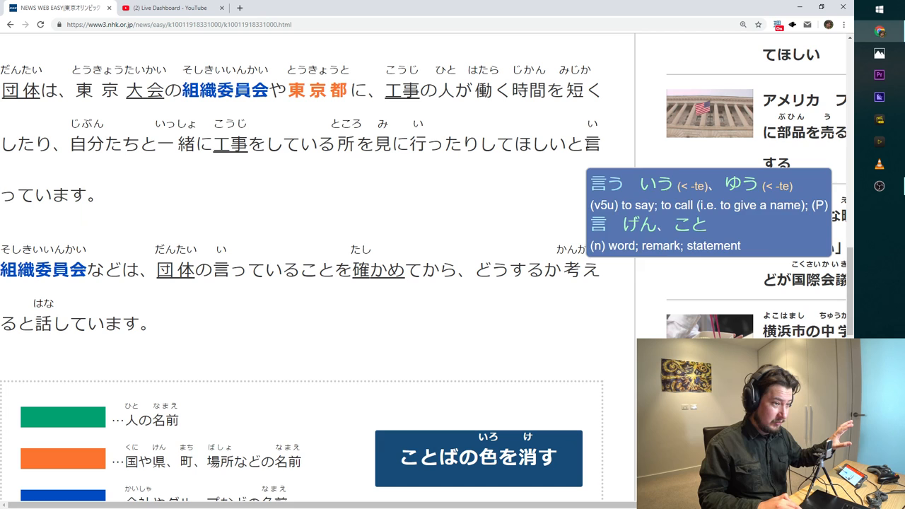
pyautogui.moveTo(182, 204)
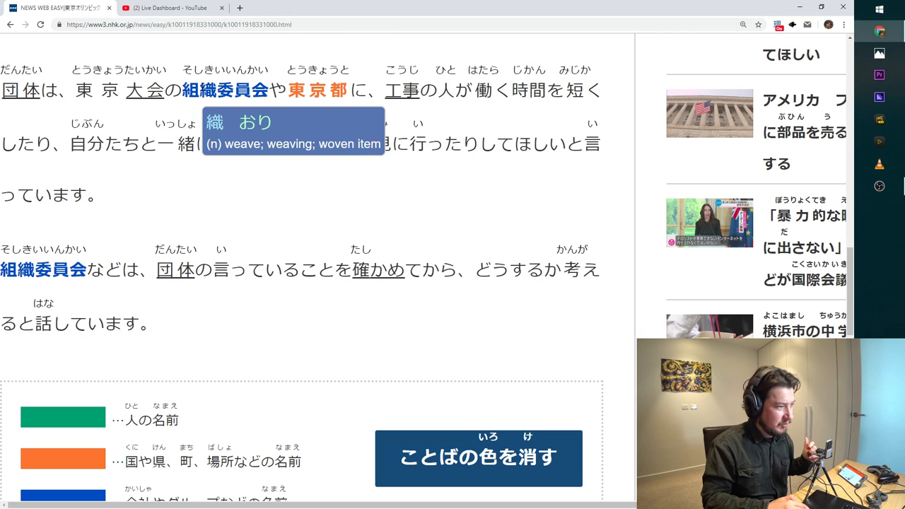
pyautogui.moveTo(189, 181)
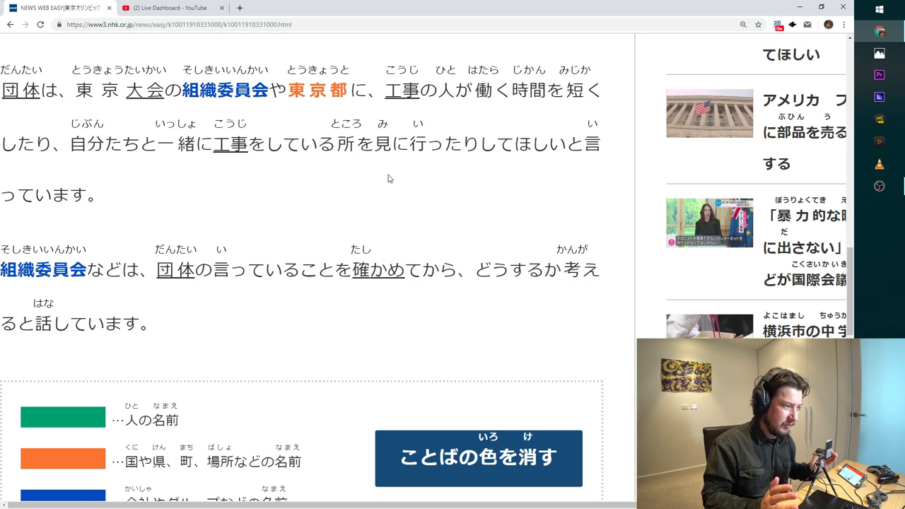
pyautogui.scroll(-3)
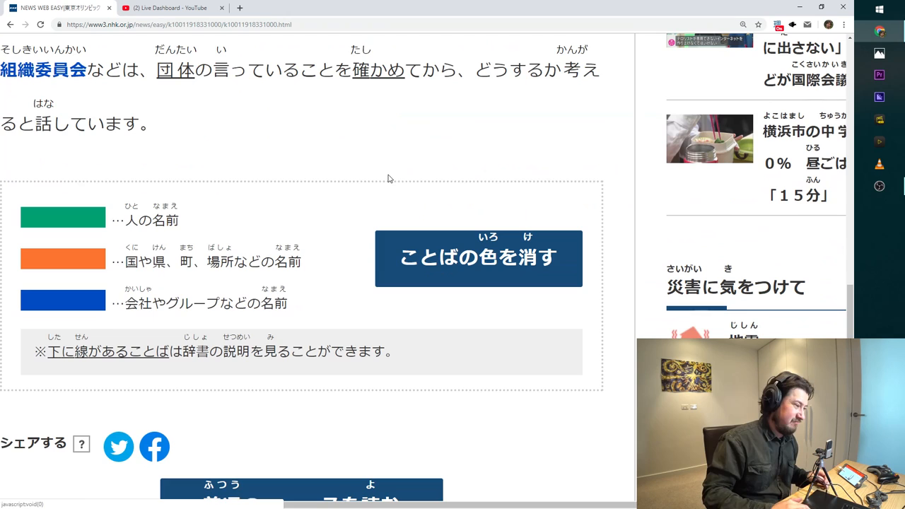
pyautogui.moveTo(269, 166)
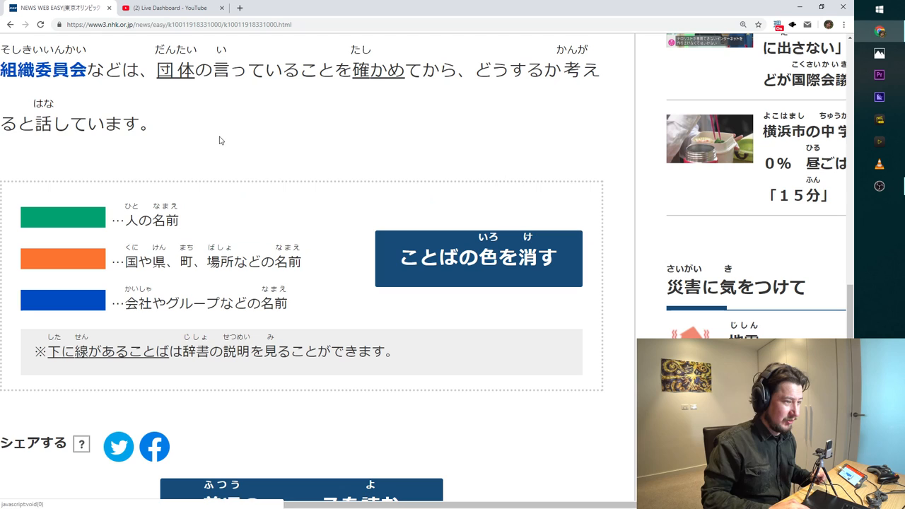
pyautogui.moveTo(277, 133)
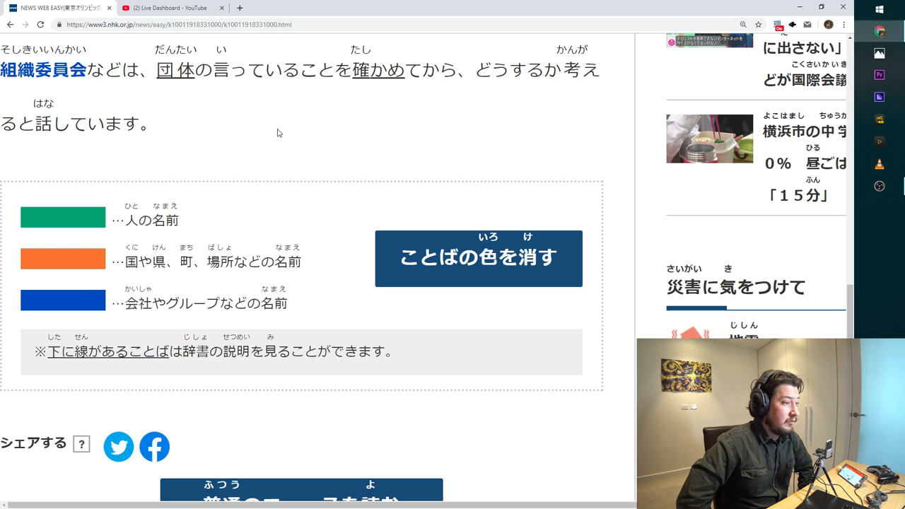
pyautogui.moveTo(346, 114)
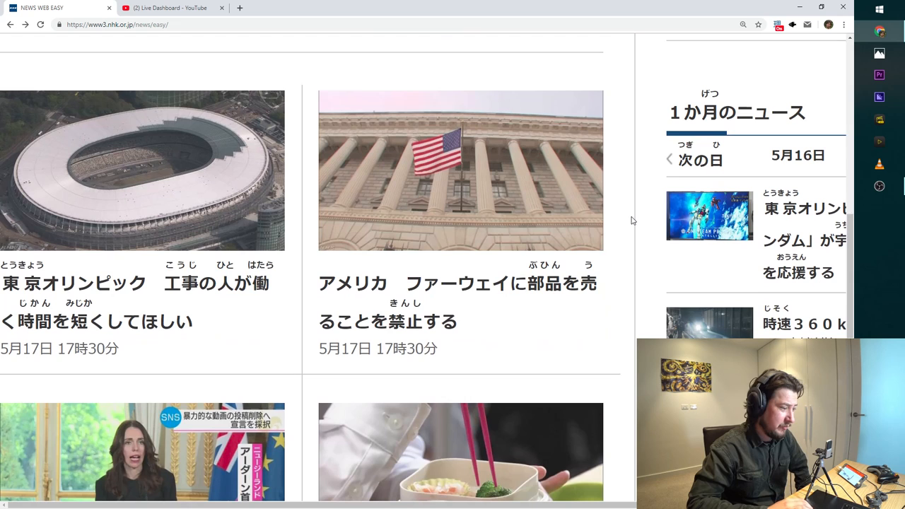
# Scroll down the news list toward the Yokohama middle-school 15-minute lunch article
pyautogui.scroll(-3)
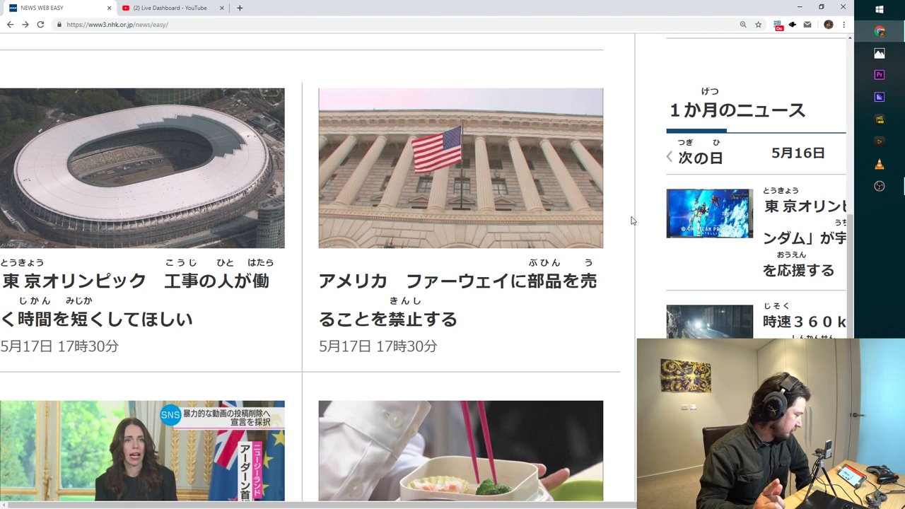
pyautogui.scroll(-3)
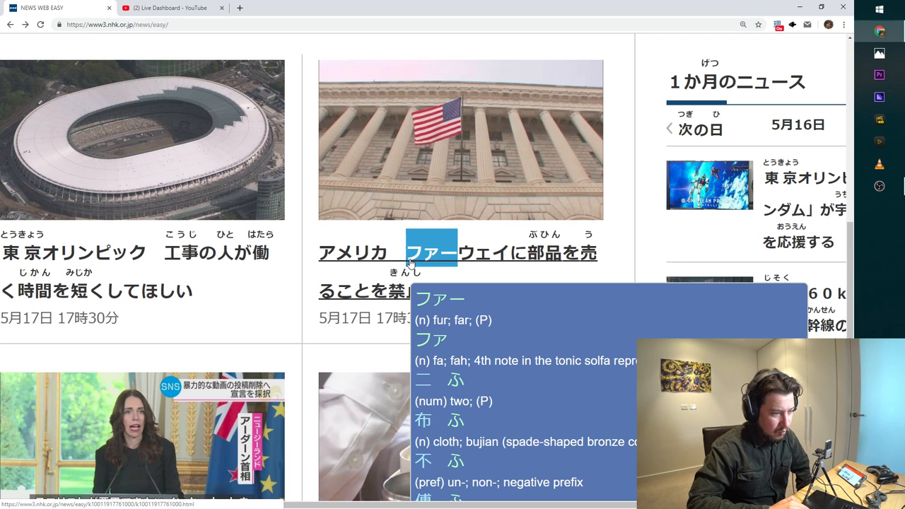
pyautogui.moveTo(624, 291)
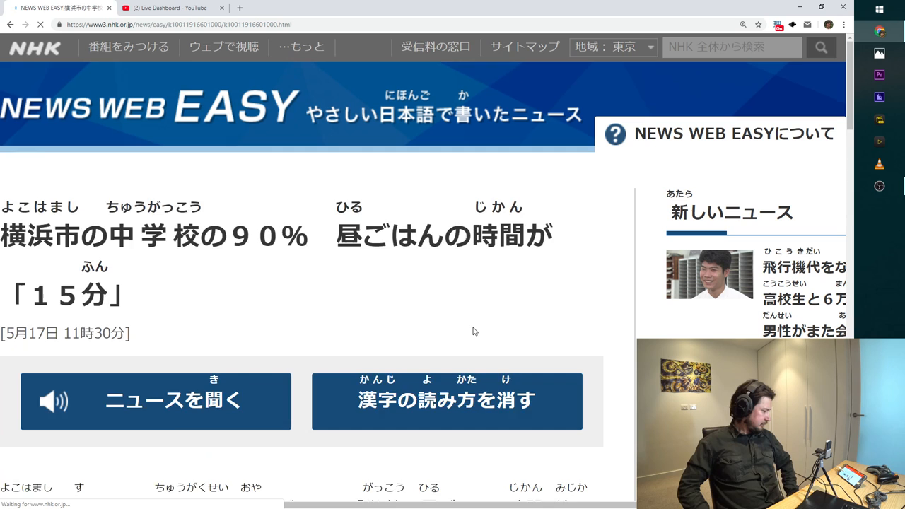
# Scroll past the Yokohama article's photo and title to its first paragraphs about the 15-minute lunch
pyautogui.scroll(-3)
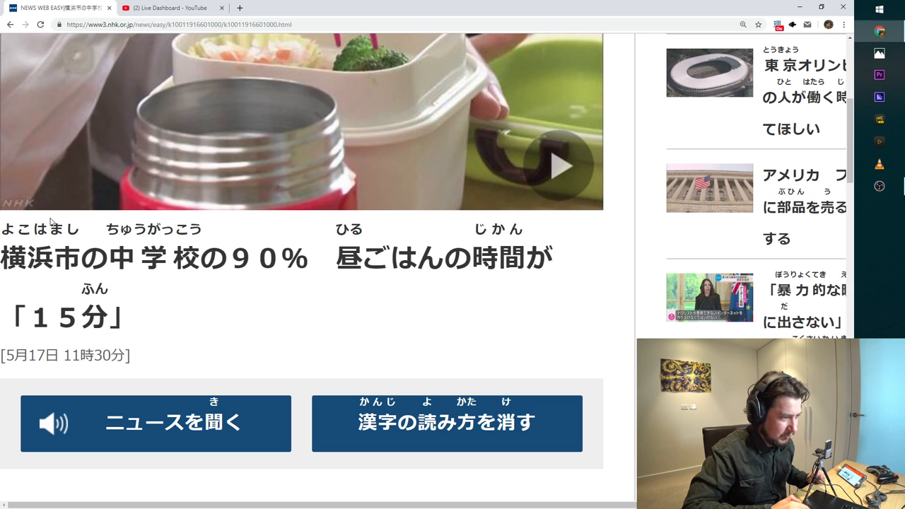
pyautogui.moveTo(324, 285)
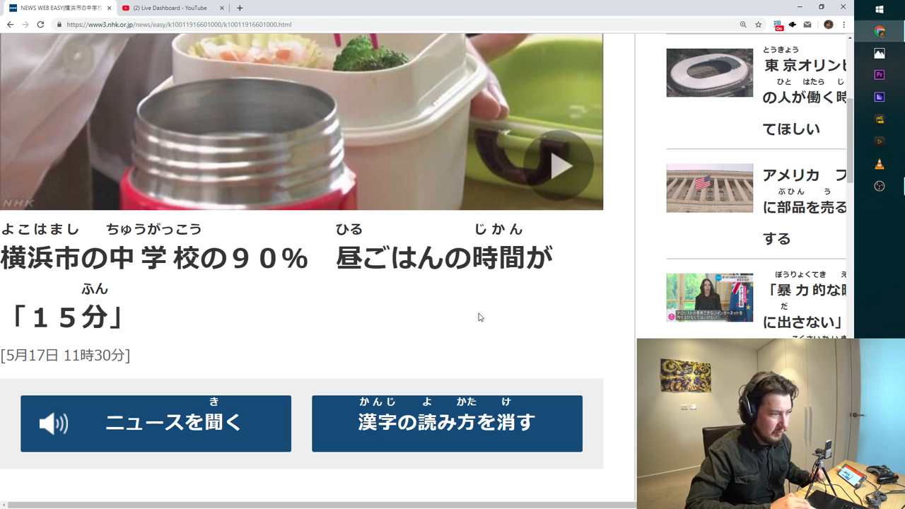
pyautogui.scroll(-3)
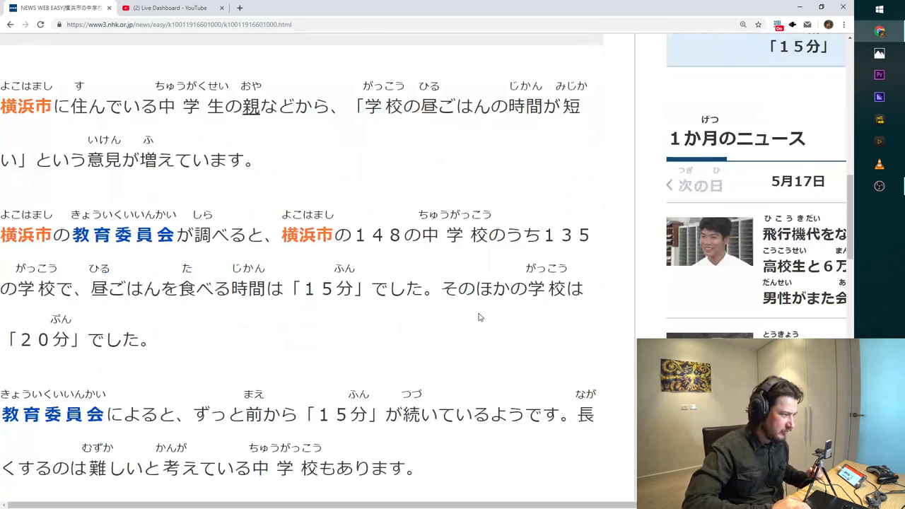
# Scroll on to the paragraphs about the education board wanting longer lunches and schools staying at 15 minutes
pyautogui.scroll(-3)
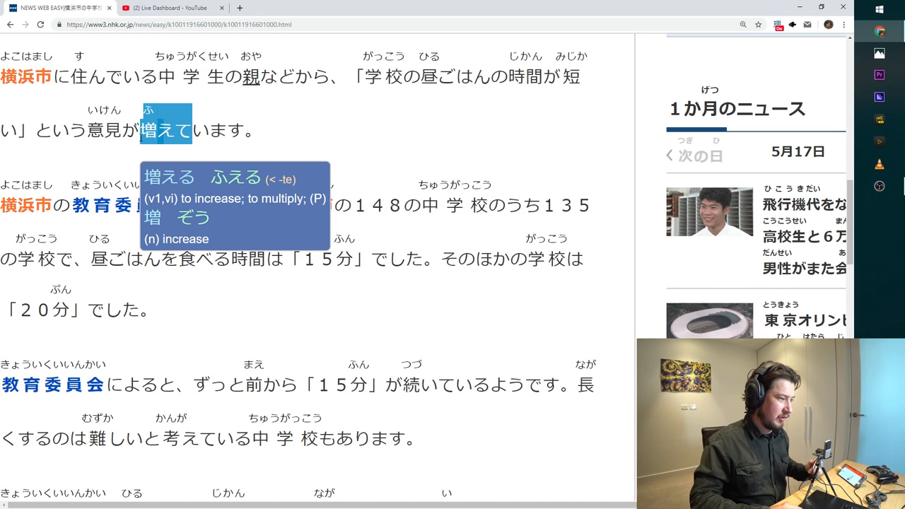
pyautogui.scroll(-3)
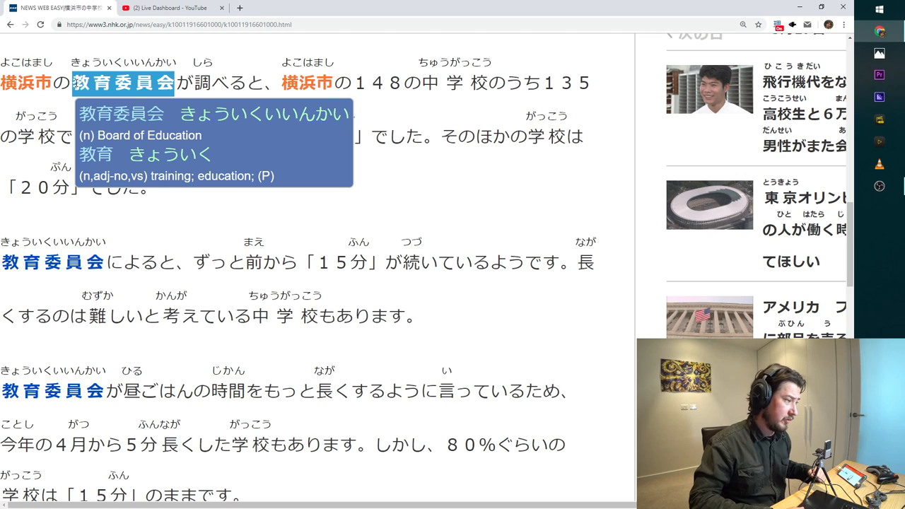
pyautogui.moveTo(288, 212)
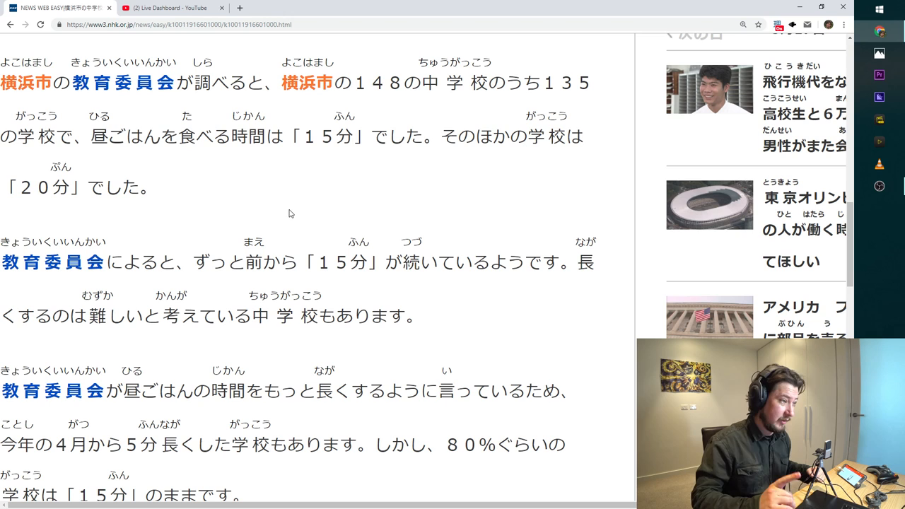
pyautogui.moveTo(433, 175)
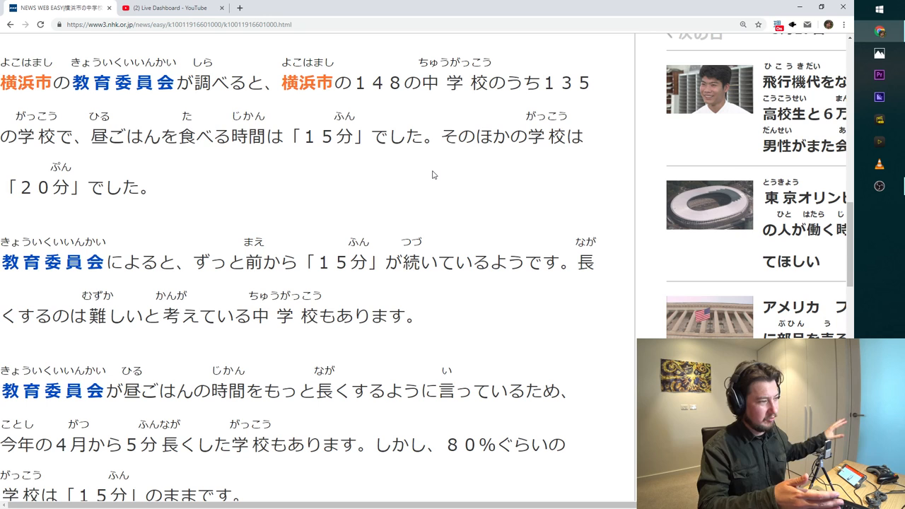
pyautogui.moveTo(357, 206)
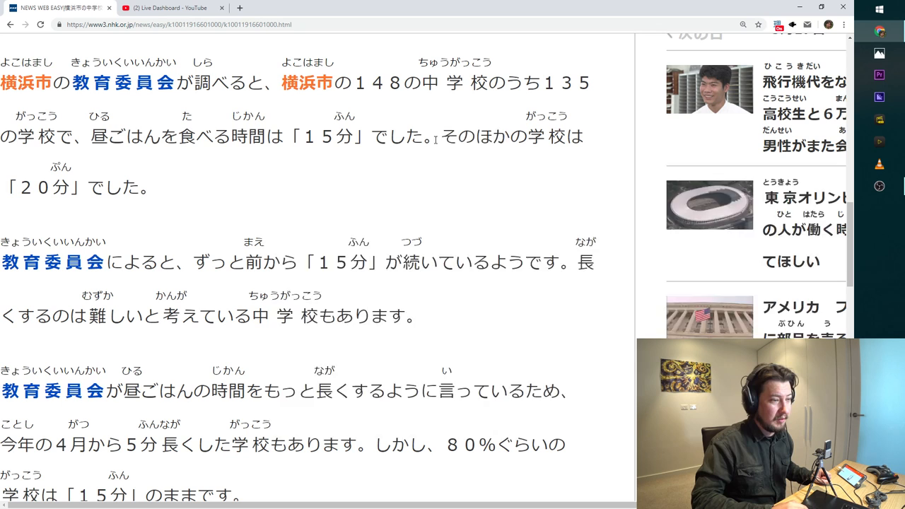
pyautogui.scroll(-3)
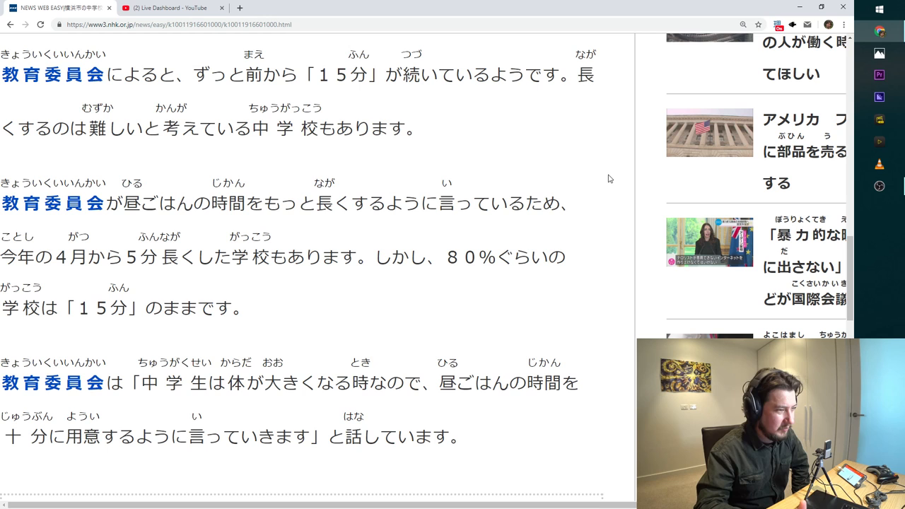
# Scroll to the article's end showing the education board quote and the word-colour legend
pyautogui.scroll(-3)
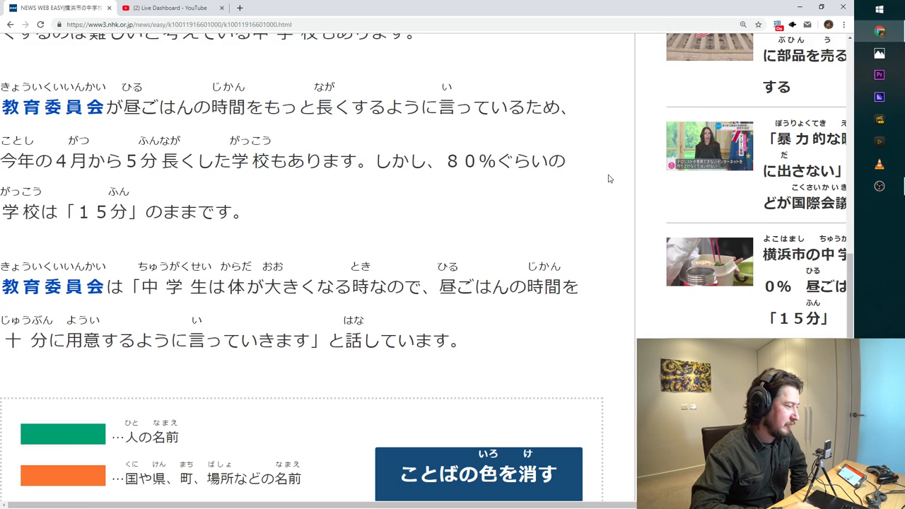
pyautogui.scroll(-3)
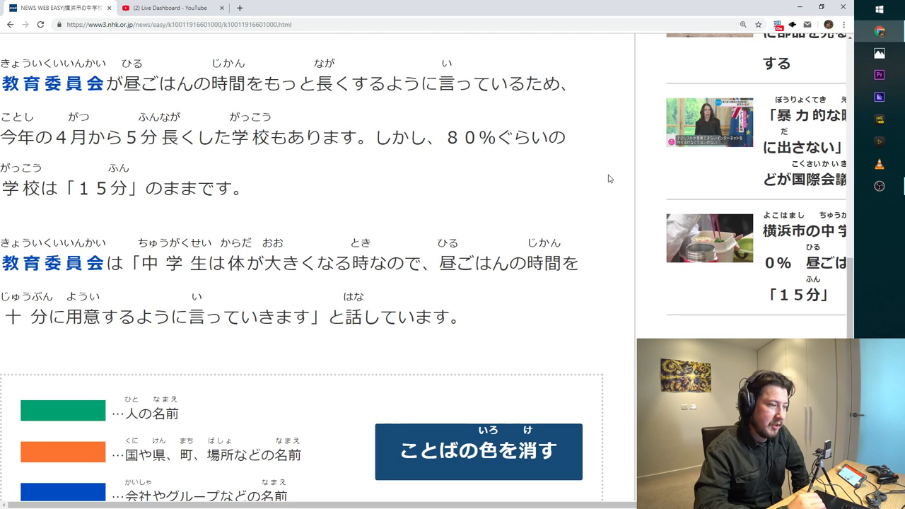
pyautogui.moveTo(486, 187)
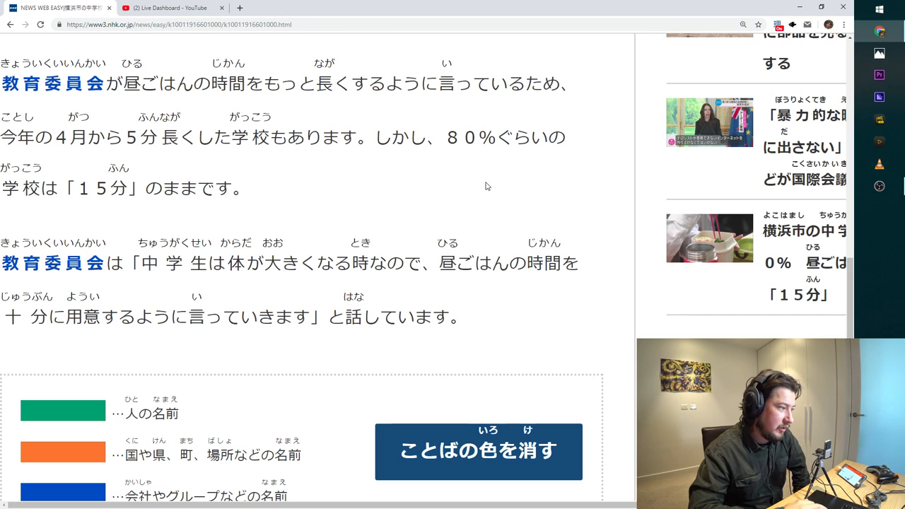
pyautogui.scroll(-3)
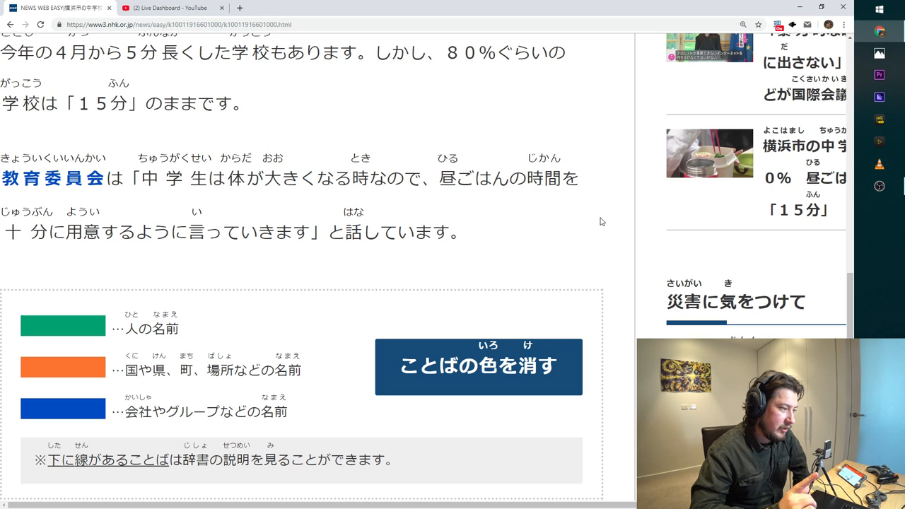
# Look up 用意 in the final sentence, showing its reading and meaning 'preparation'
pyautogui.scroll(-3)
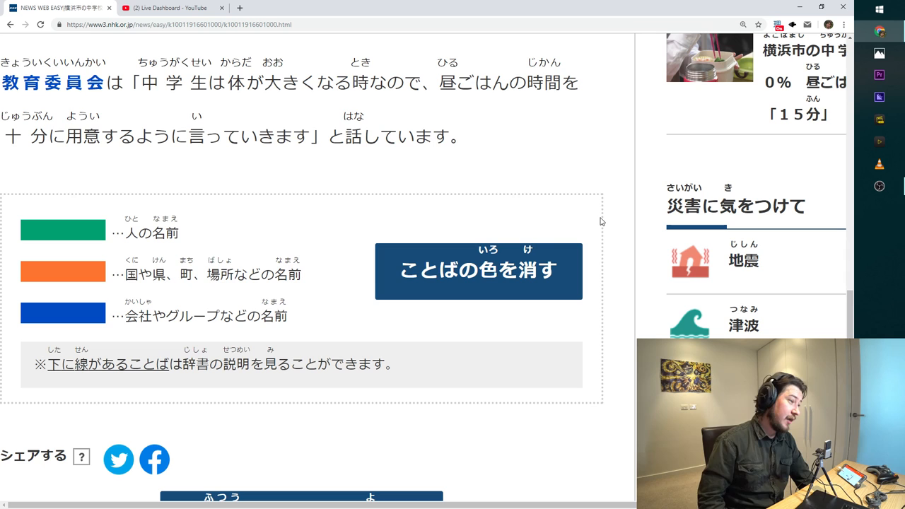
pyautogui.moveTo(455, 186)
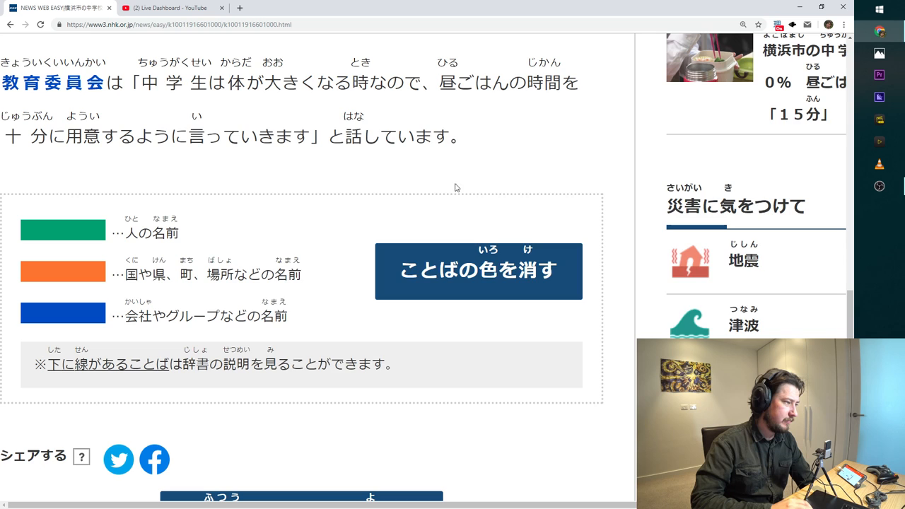
pyautogui.moveTo(338, 144)
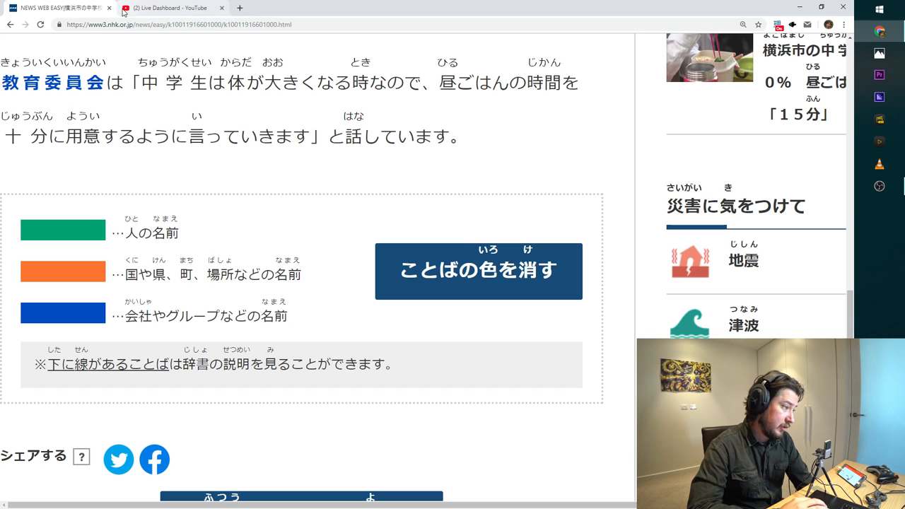
pyautogui.click(82, 136)
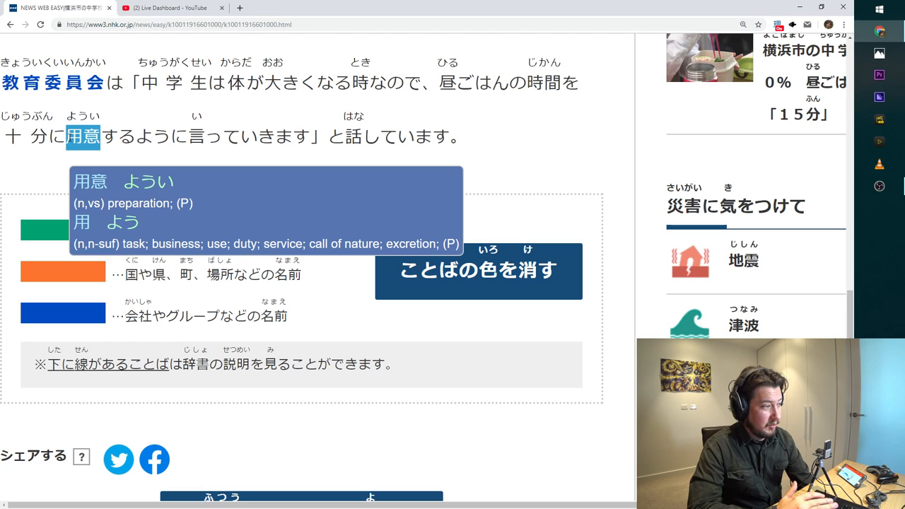